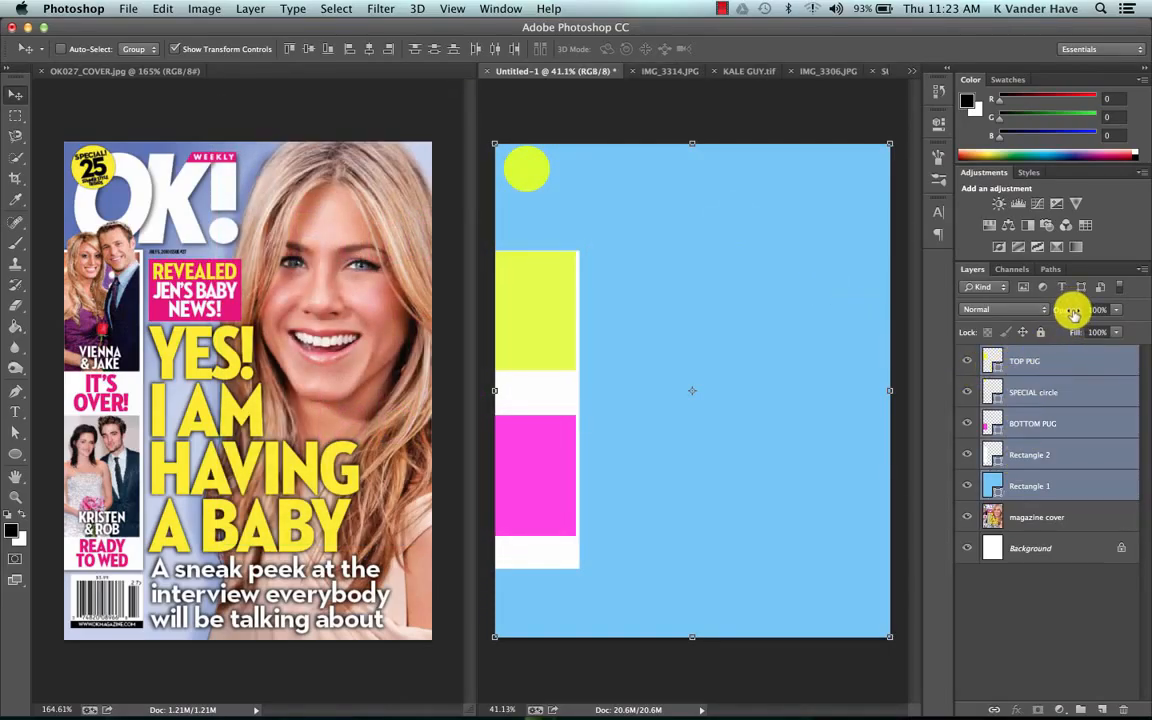
- Bring the KALE GUY photo into Untitled-1, enlarge it, name it kale above Rectangle 1
{"action": "left_click", "coordinate": [743, 71]}
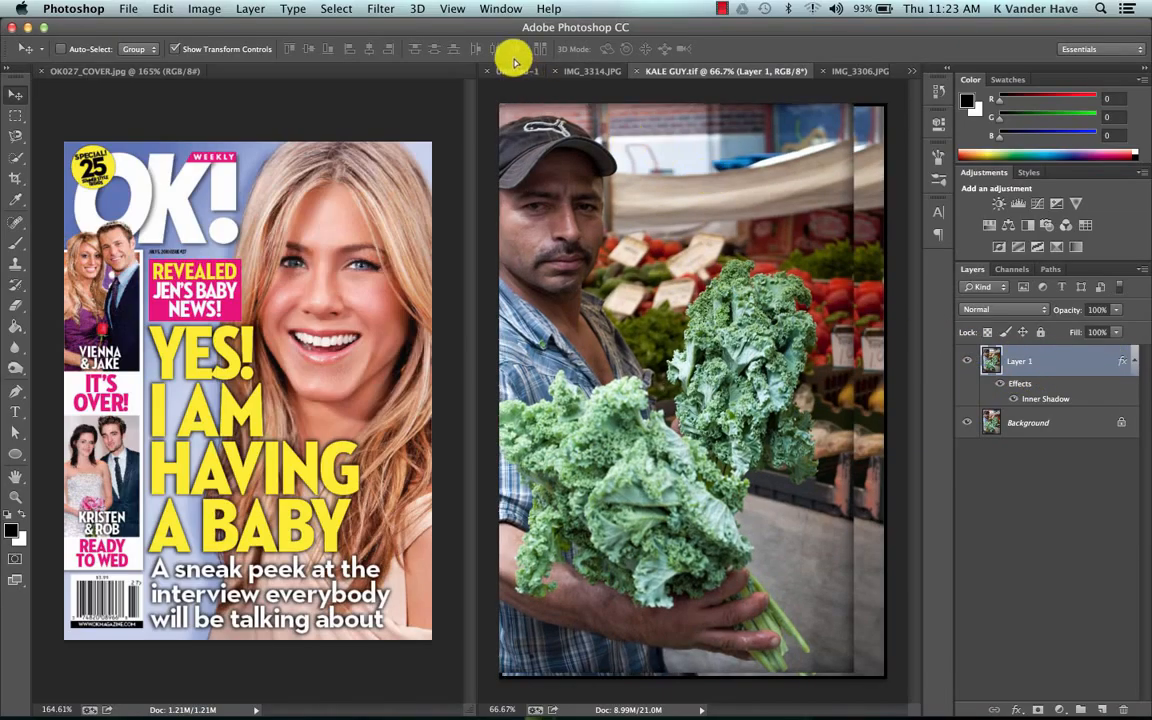
{"action": "left_click", "coordinate": [538, 71]}
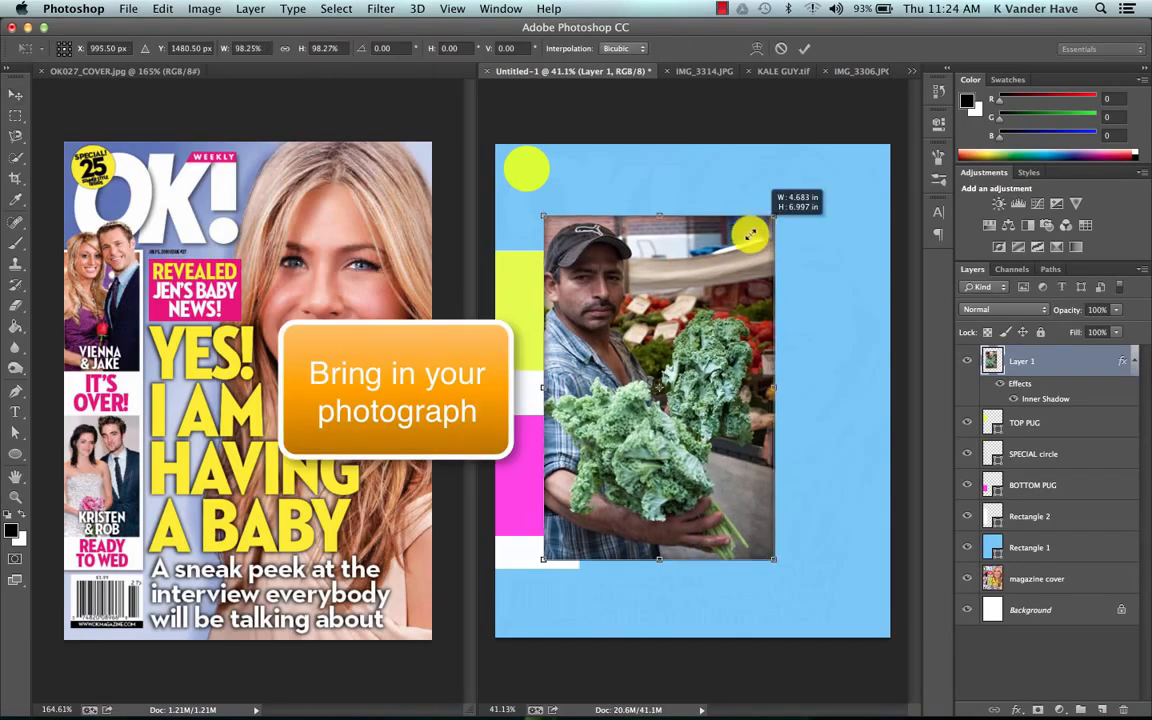
{"action": "left_click_drag", "start_coordinate": [750, 234], "coordinate": [853, 137]}
{"action": "type", "text": "kale"}
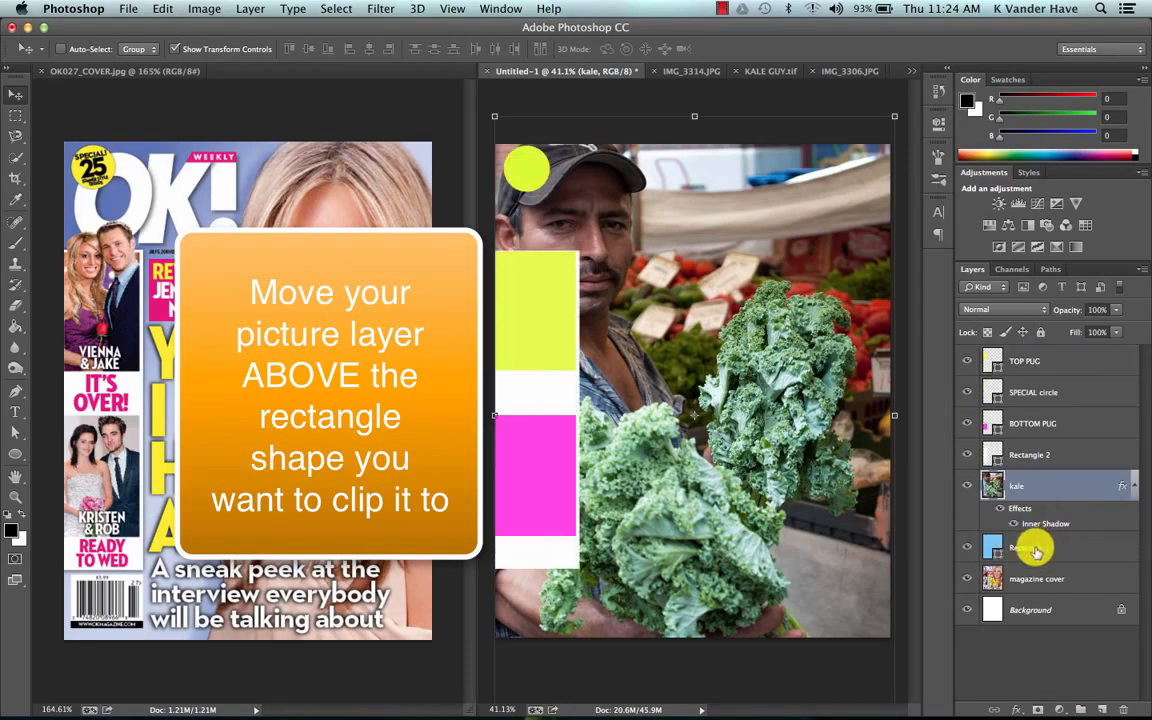
- Rename Rectangle 1 to 'main story', clip the kale photo to it, and flip it horizontally
{"action": "double_click", "coordinate": [1025, 547]}
{"action": "type", "text": "main story"}
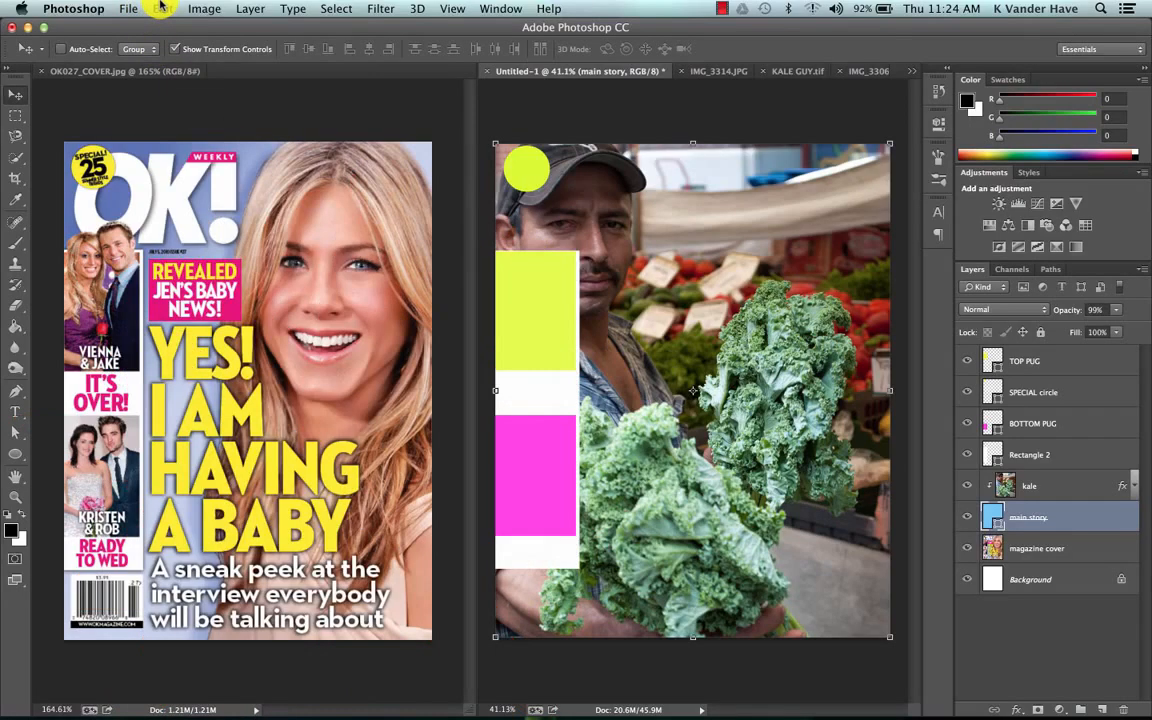
{"action": "left_click", "coordinate": [130, 7]}
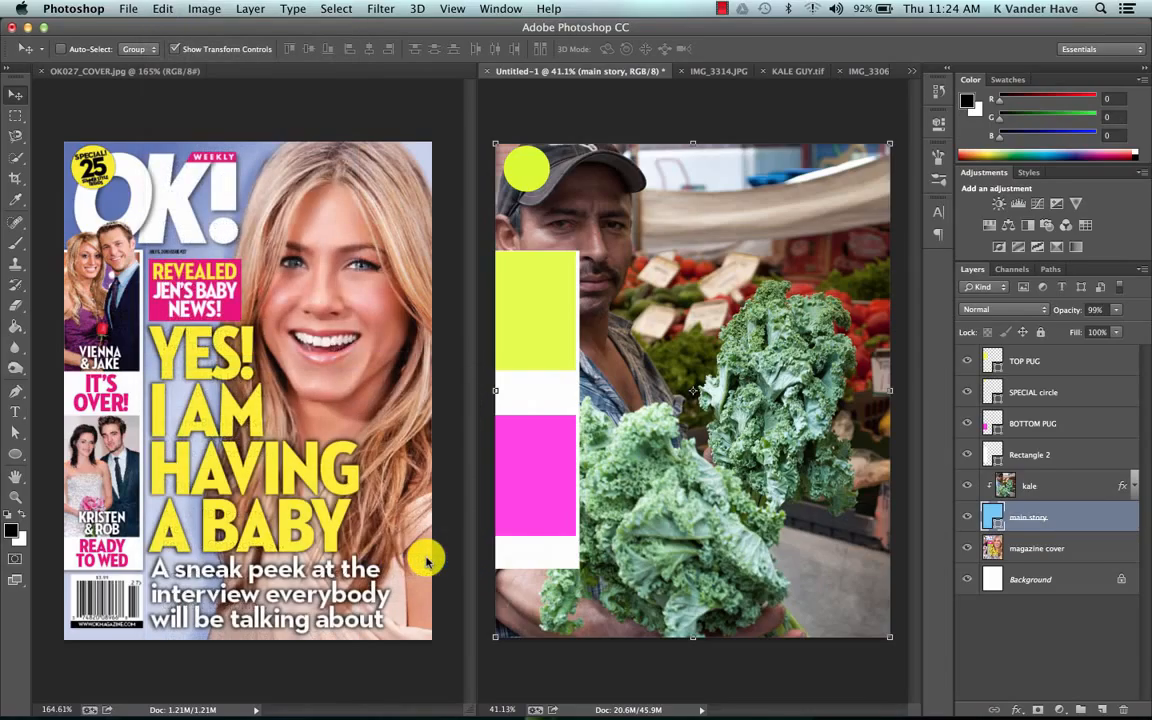
{"action": "left_click", "coordinate": [1032, 485]}
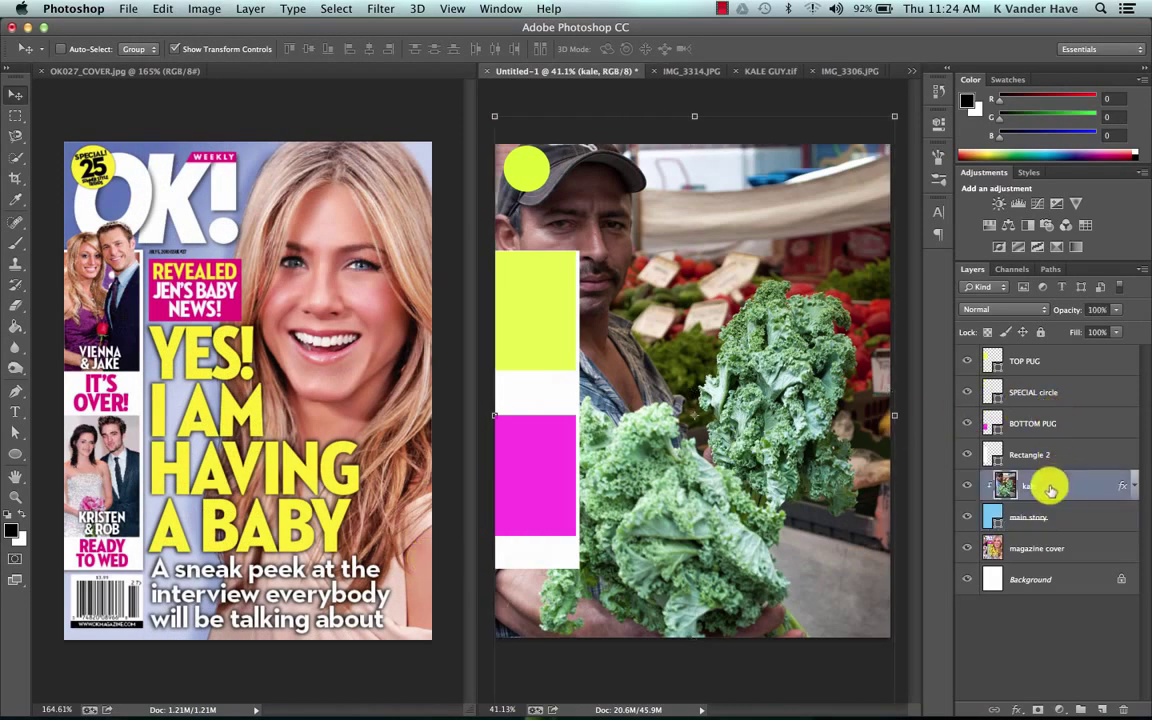
{"action": "left_click", "coordinate": [126, 9]}
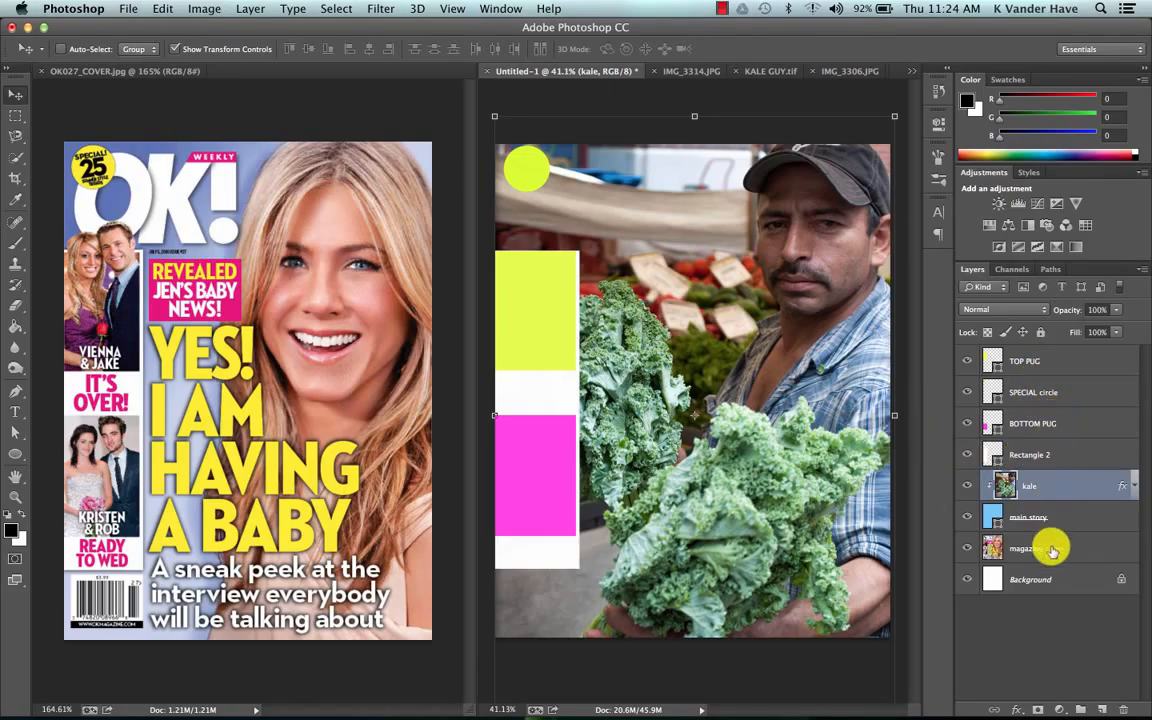
- Add the IMG_3306 pumpkin photo, shrink it over TOP PUG, clip it, and name it pumpkin
{"action": "left_click", "coordinate": [1030, 454]}
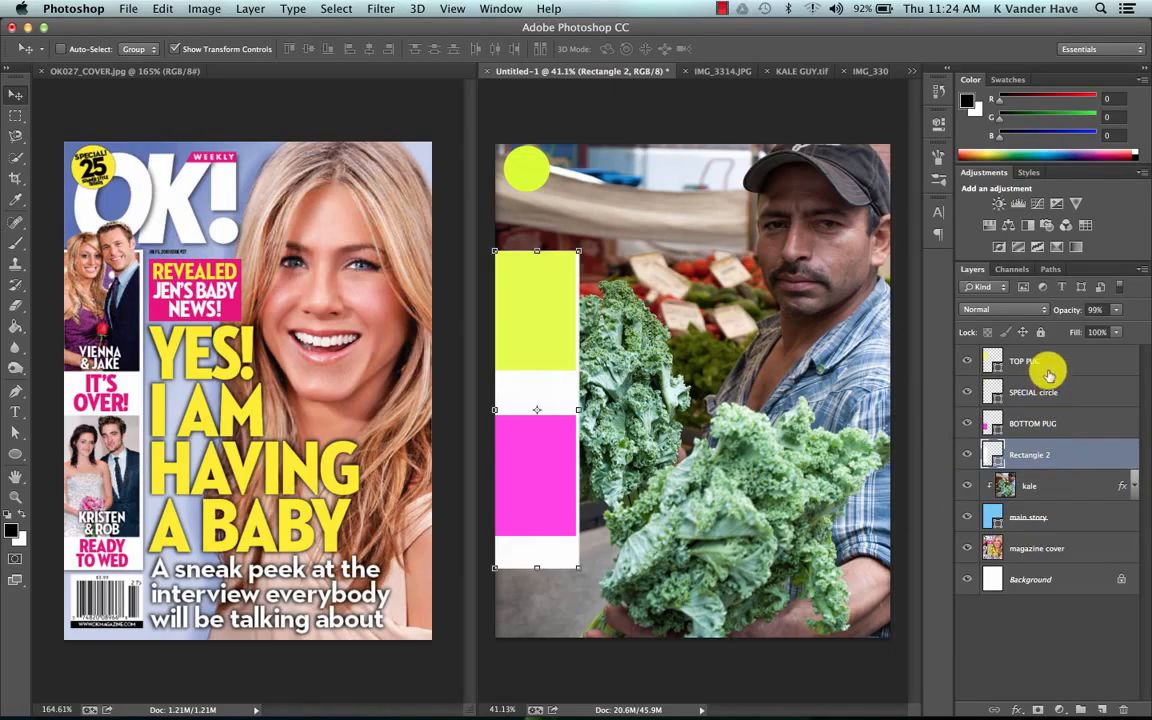
{"action": "left_click", "coordinate": [1044, 361]}
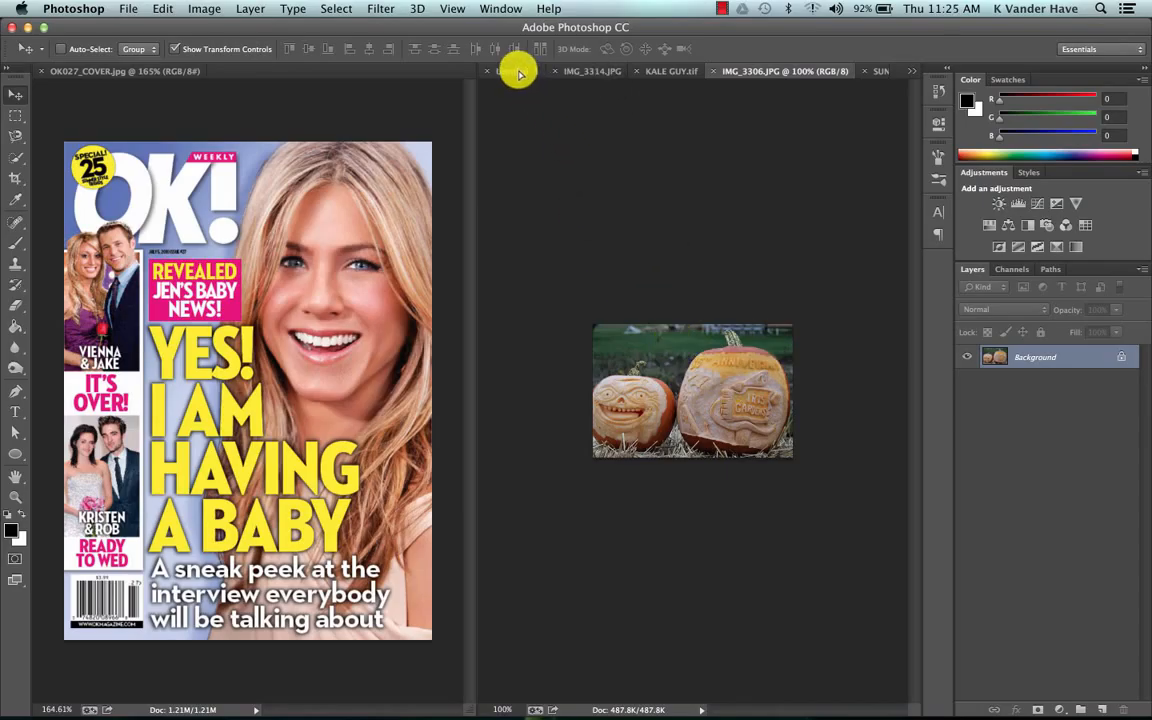
{"action": "left_click", "coordinate": [520, 71]}
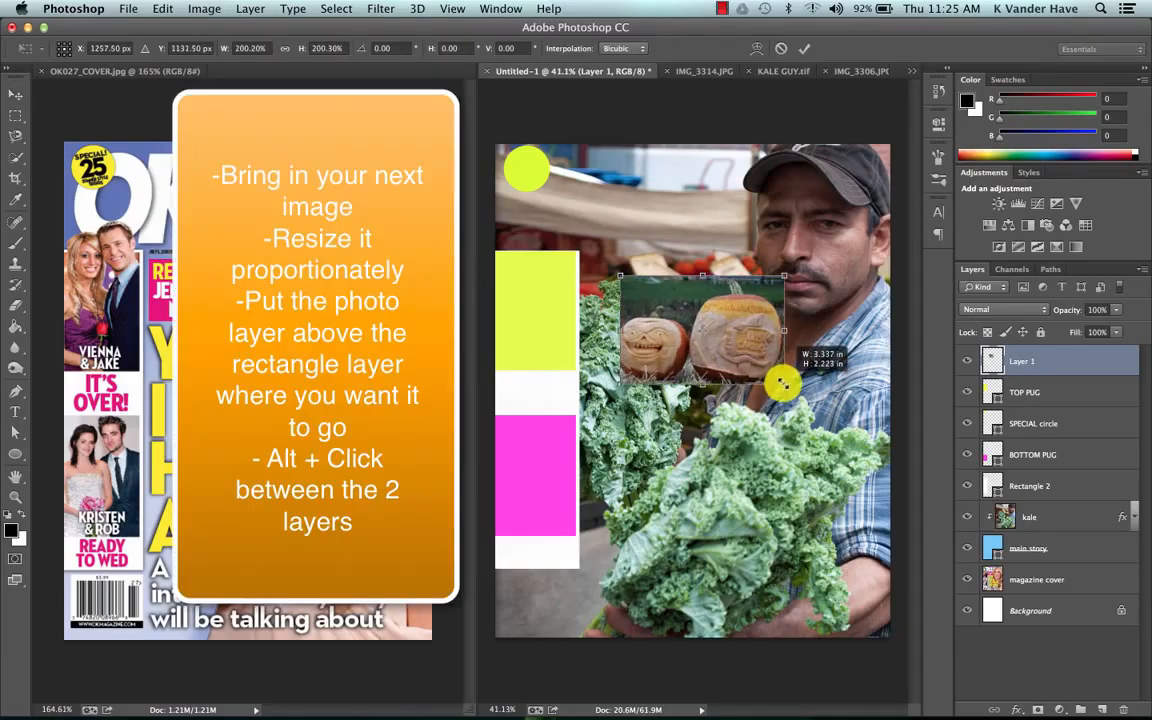
{"action": "left_click_drag", "start_coordinate": [783, 383], "coordinate": [573, 343]}
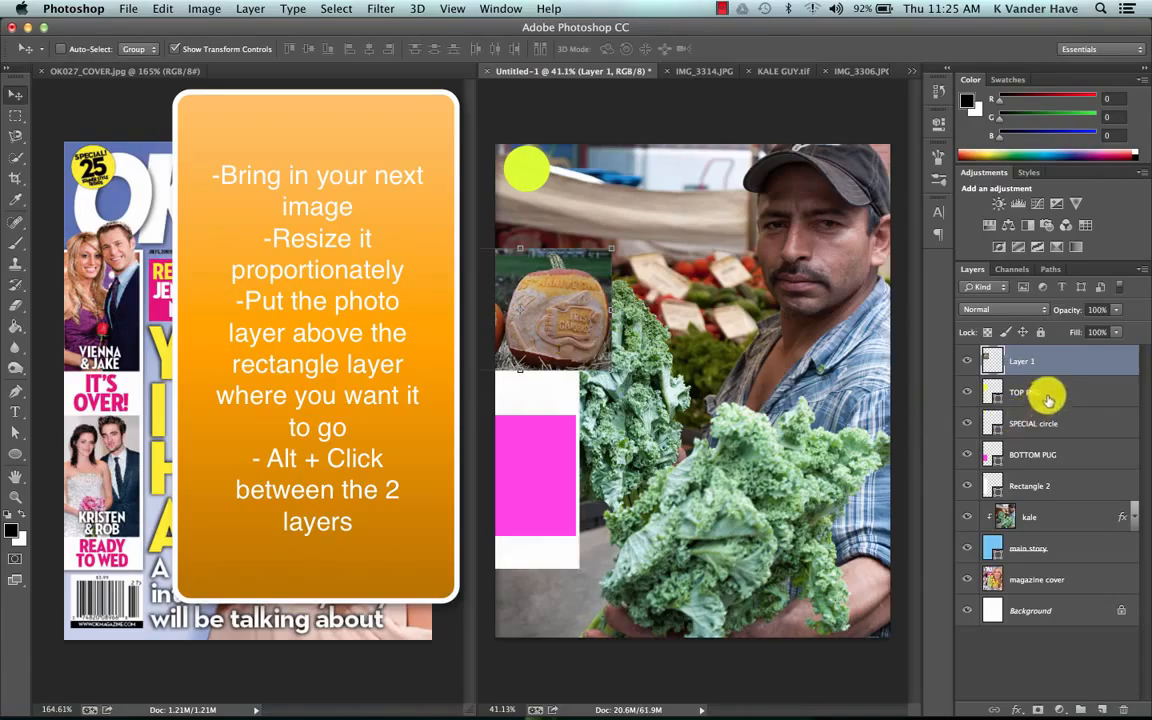
{"action": "double_click", "coordinate": [1022, 361]}
{"action": "type", "text": "pumpkin"}
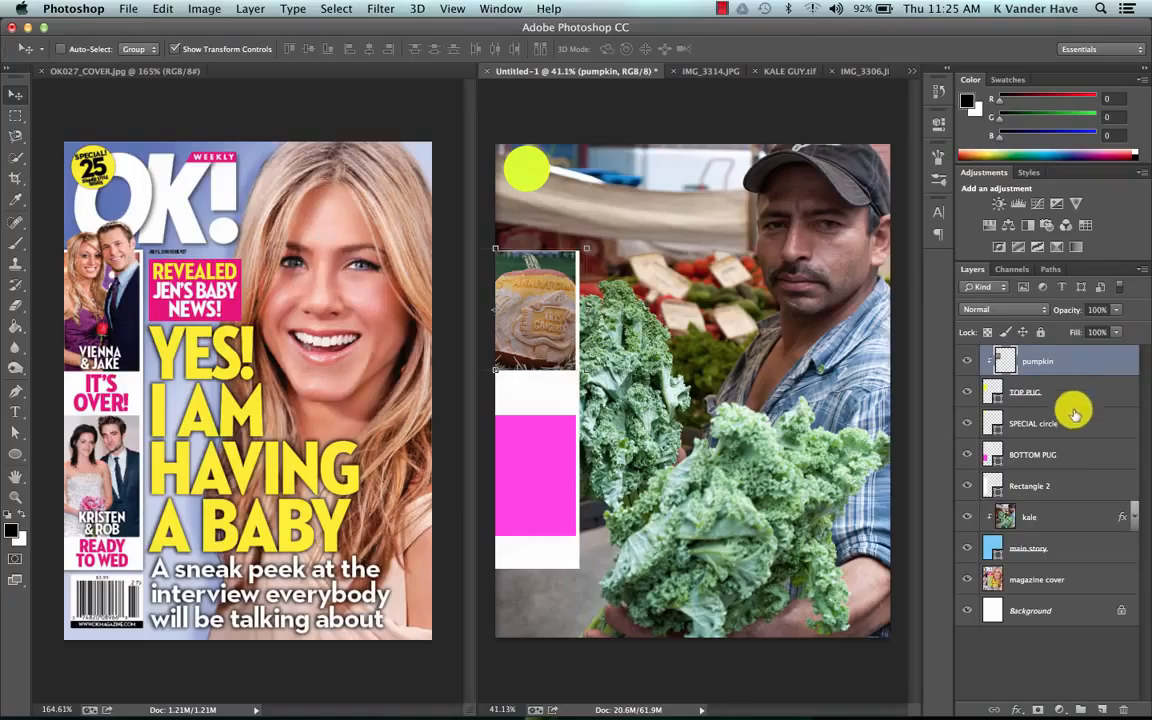
{"action": "mouse_move", "coordinate": [1071, 453]}
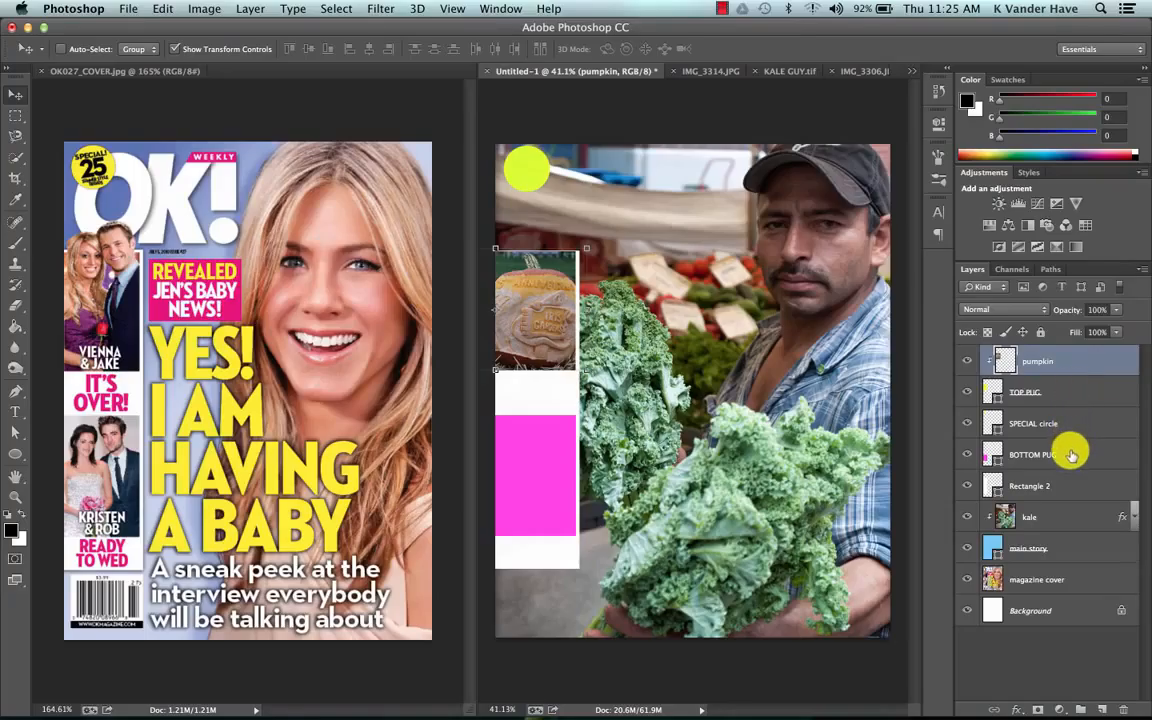
{"action": "left_click", "coordinate": [1037, 454]}
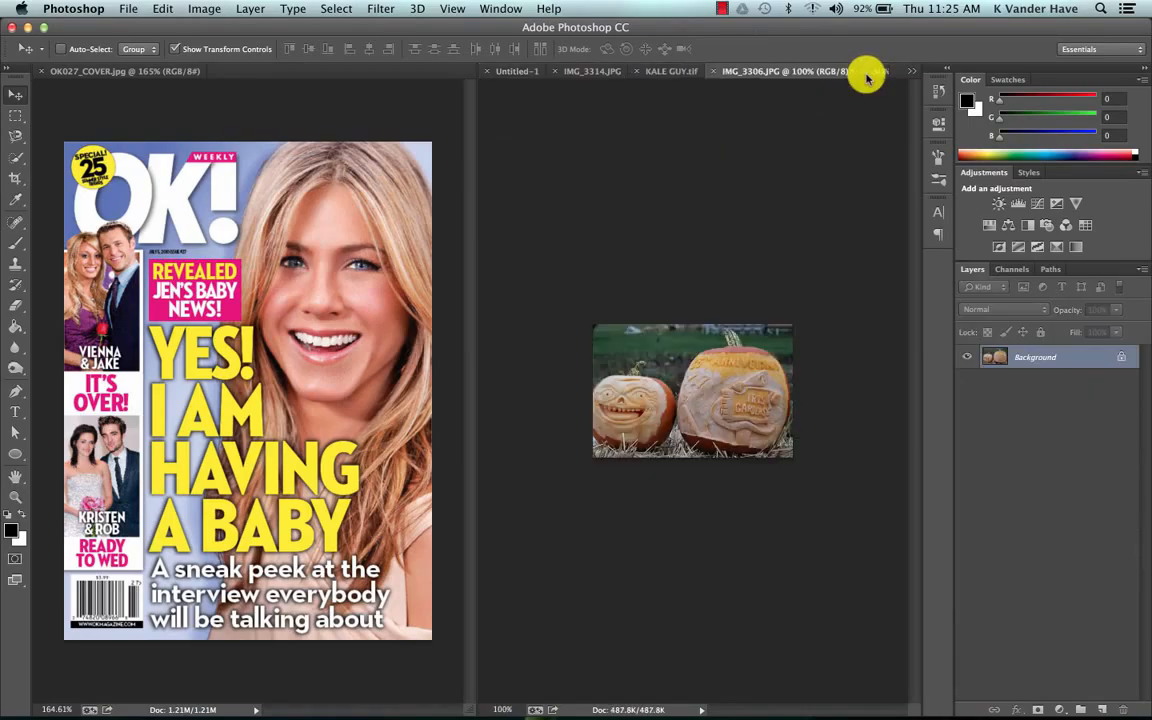
{"action": "mouse_move", "coordinate": [876, 78]}
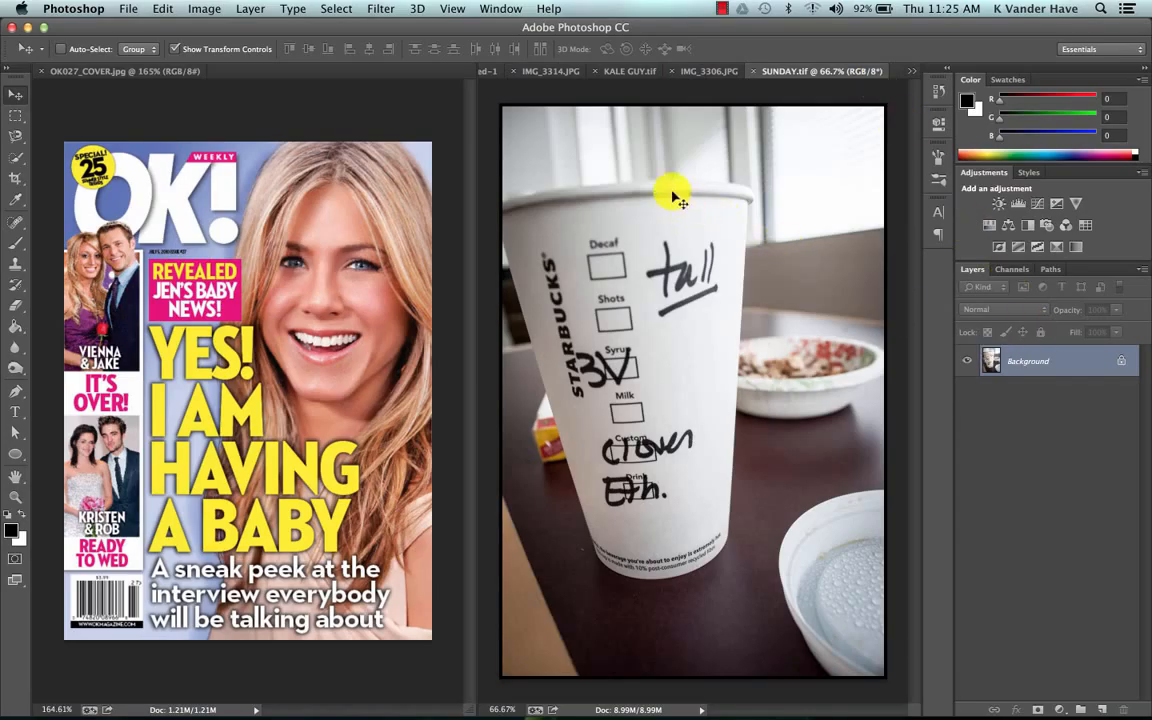
{"action": "mouse_move", "coordinate": [462, 75]}
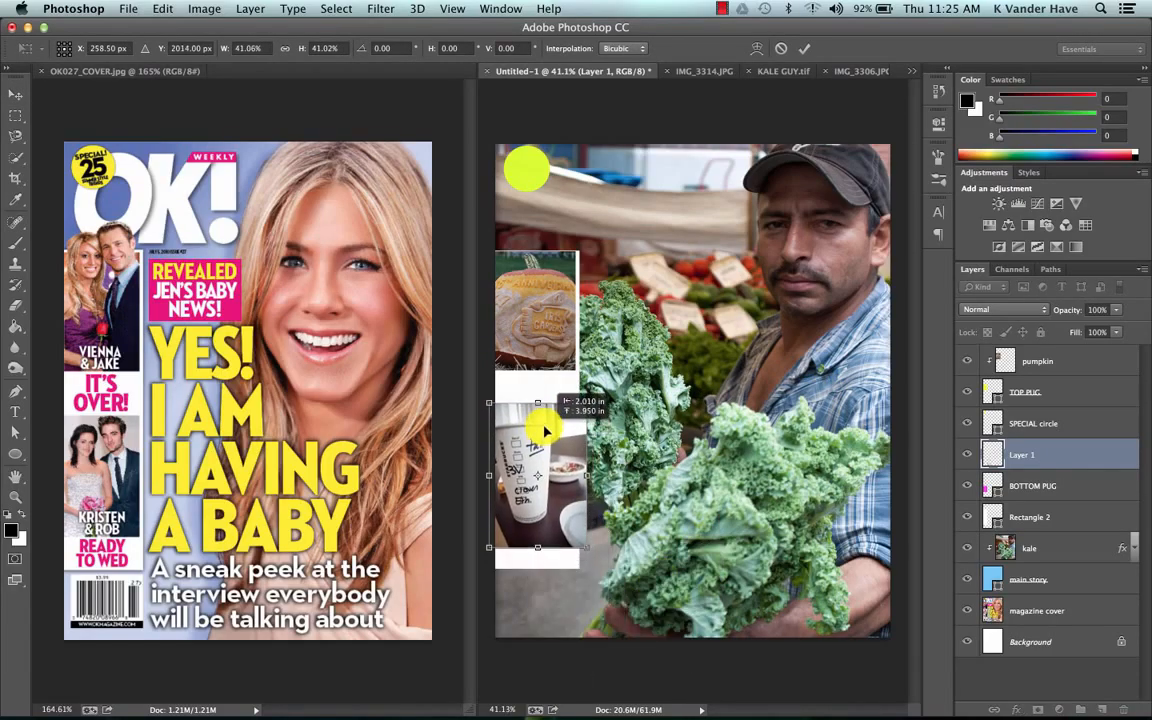
- Position the scaled-down SUNDAY.tif coffee photo over the pink box and clip it to BOTTOM PUG
{"action": "left_click_drag", "start_coordinate": [545, 430], "coordinate": [553, 447]}
{"action": "type", "text": "coffee"}
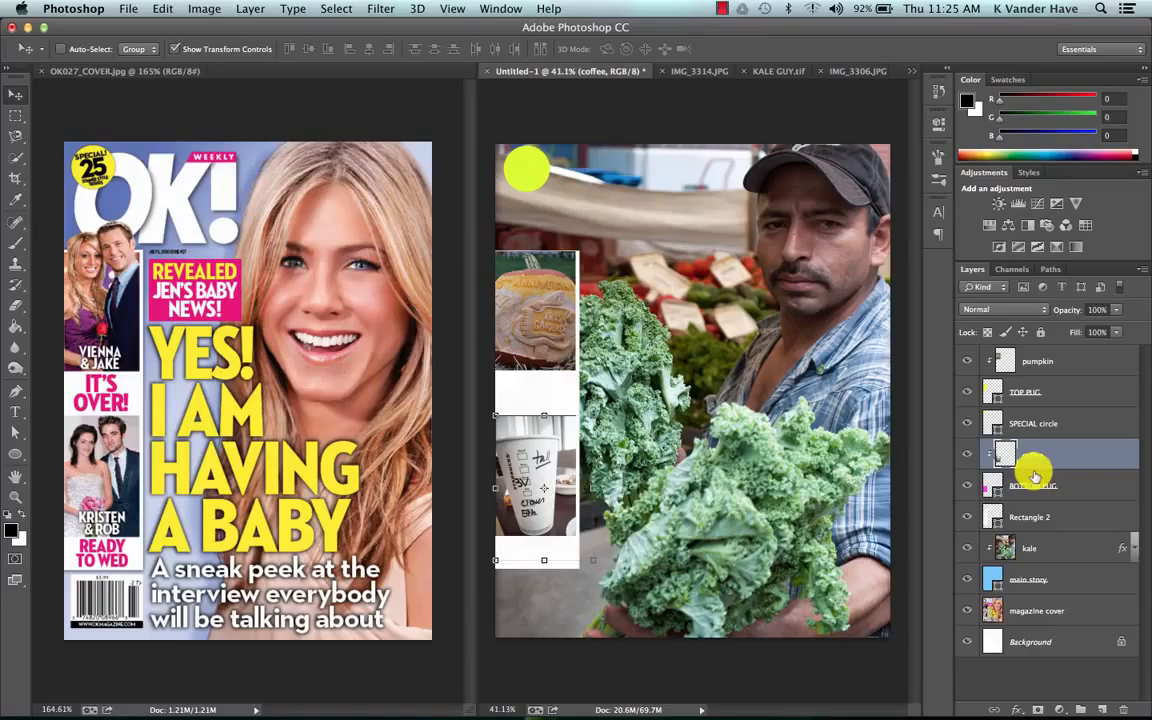
- Commit the coffee layer name by clicking the Background layer
{"action": "left_click", "coordinate": [1026, 641]}
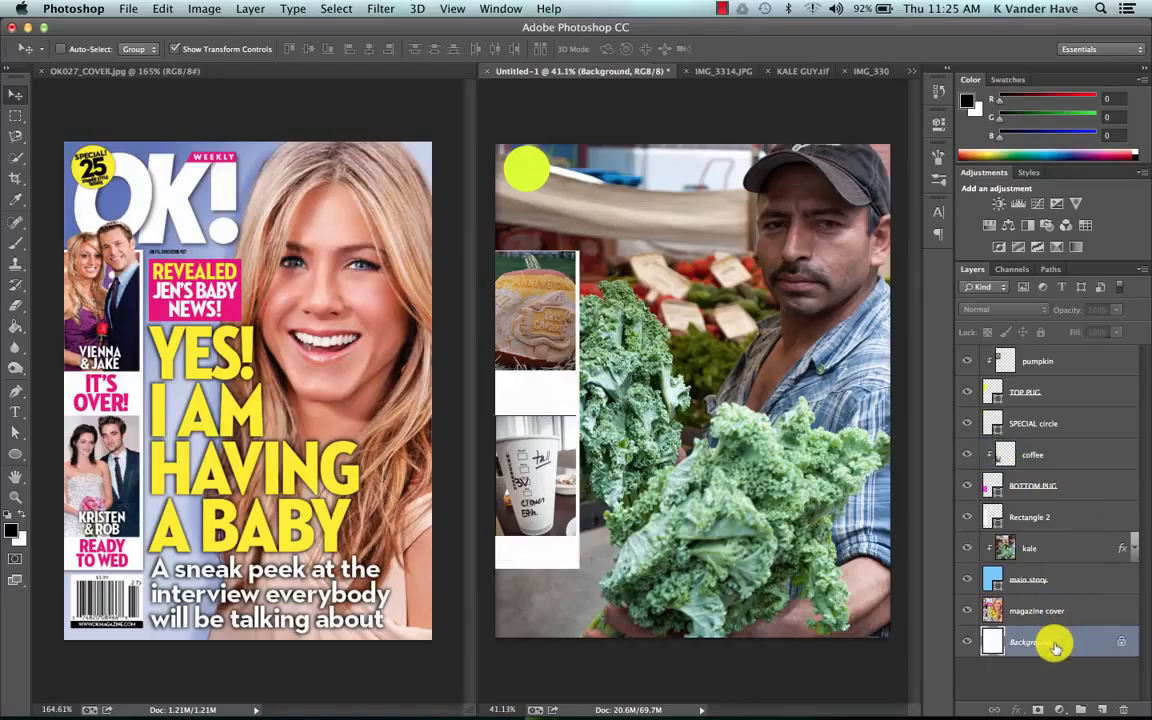
{"action": "mouse_move", "coordinate": [1055, 642]}
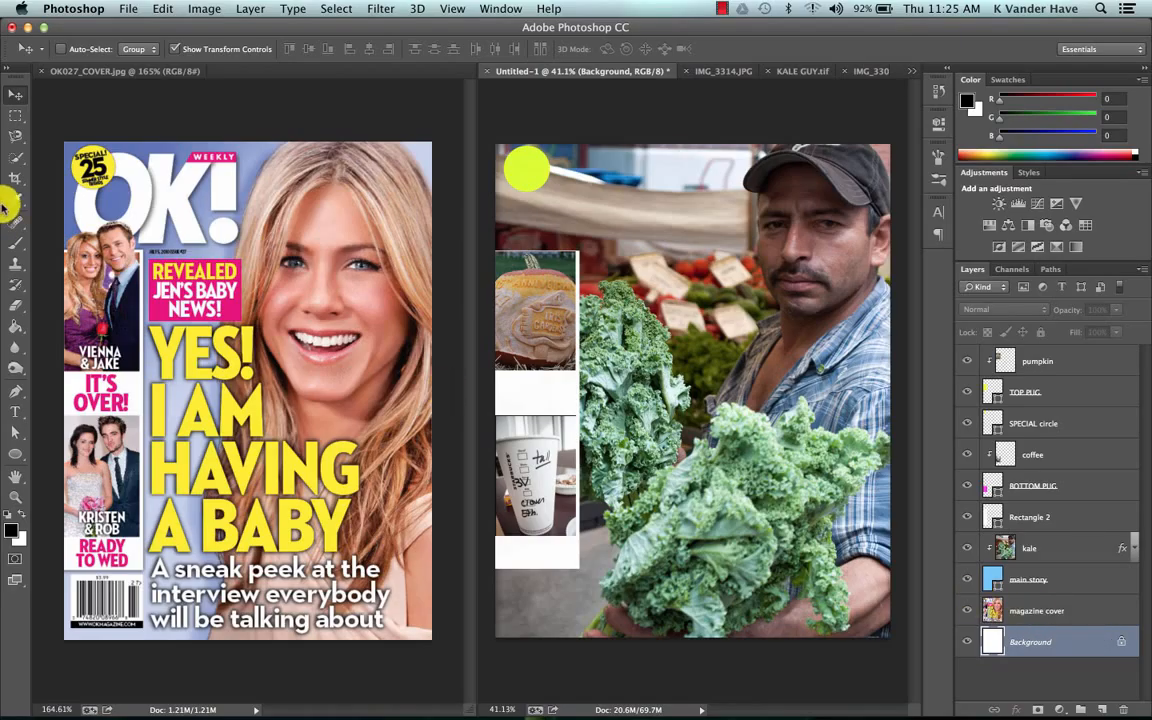
{"action": "mouse_move", "coordinate": [220, 218]}
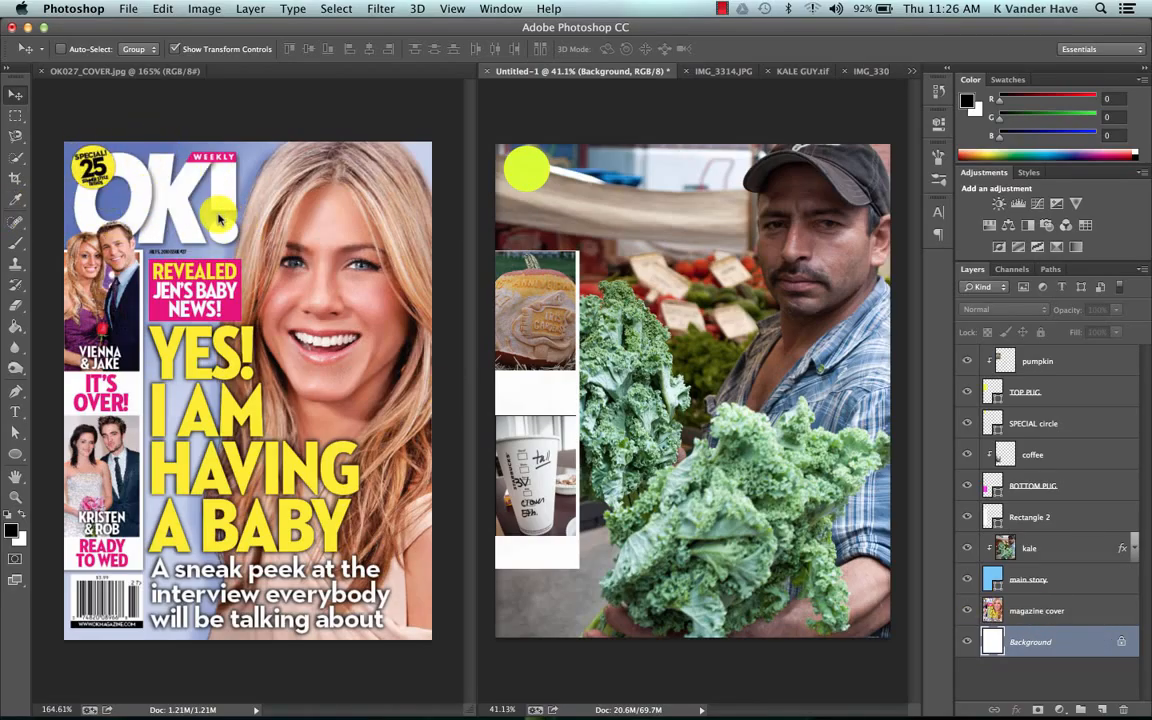
{"action": "mouse_move", "coordinate": [283, 378]}
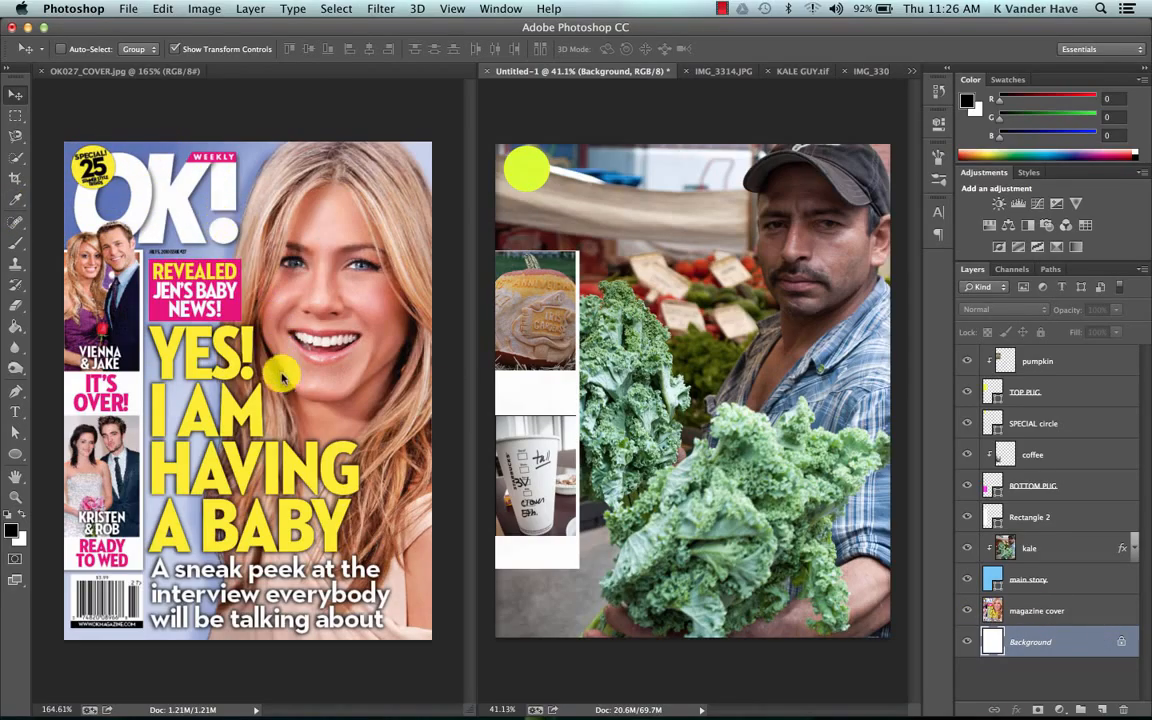
{"action": "mouse_move", "coordinate": [315, 528]}
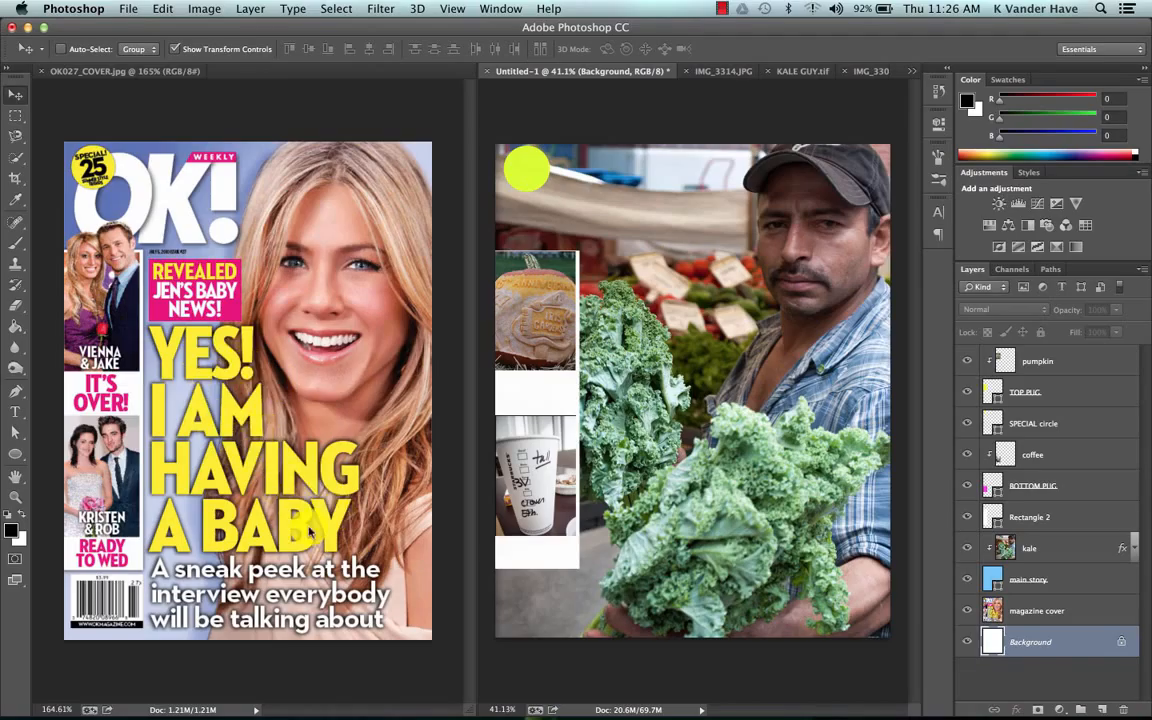